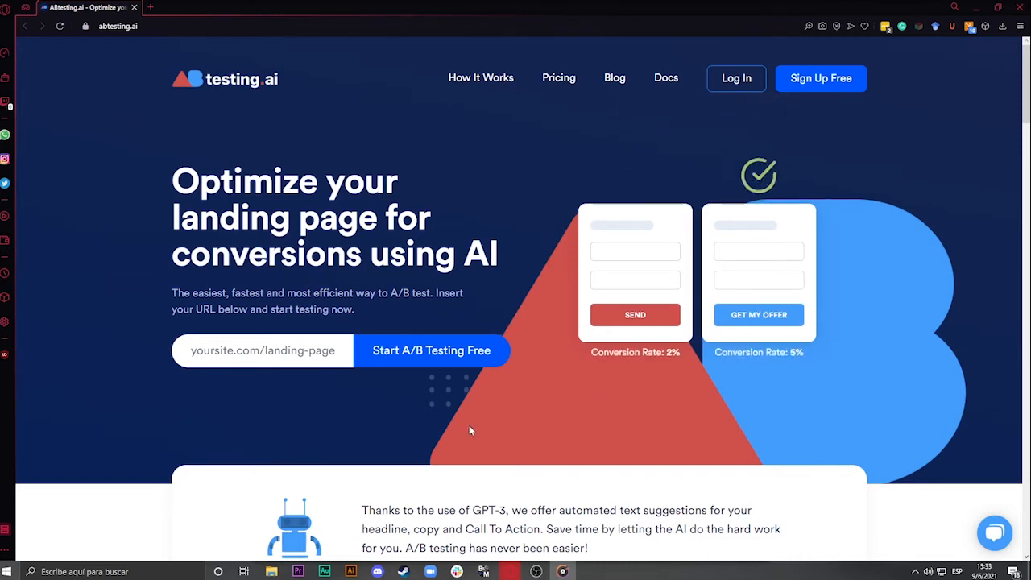
mouse_move(333, 455)
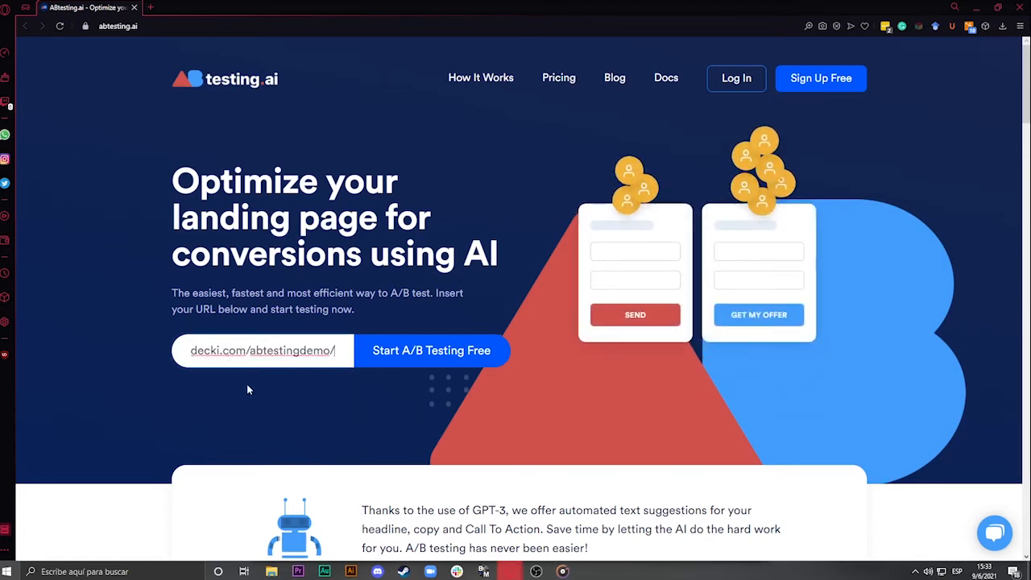
Submit the demo landing page URL to start a free A/B test.
left_click(432, 350)
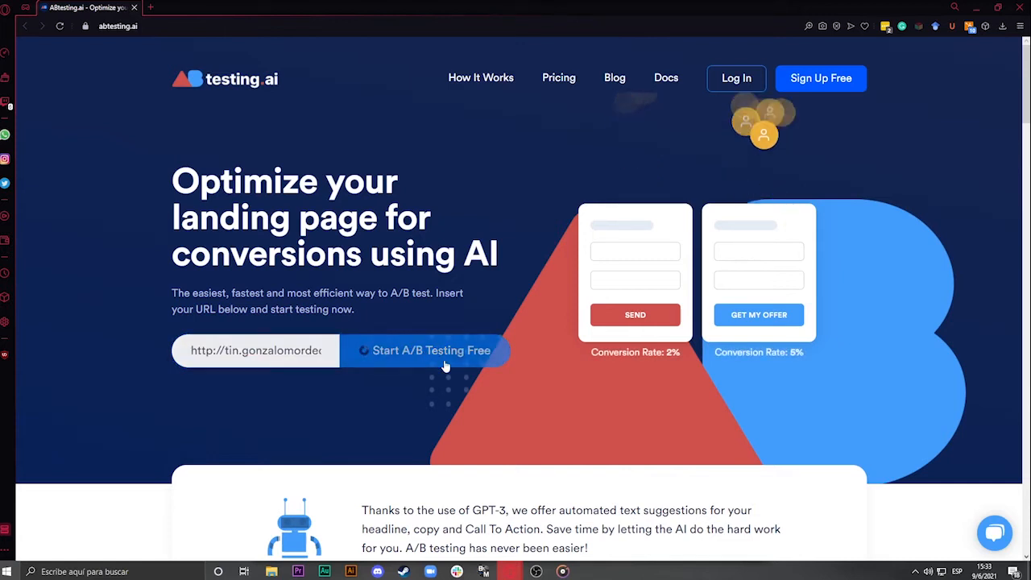
left_click(431, 349)
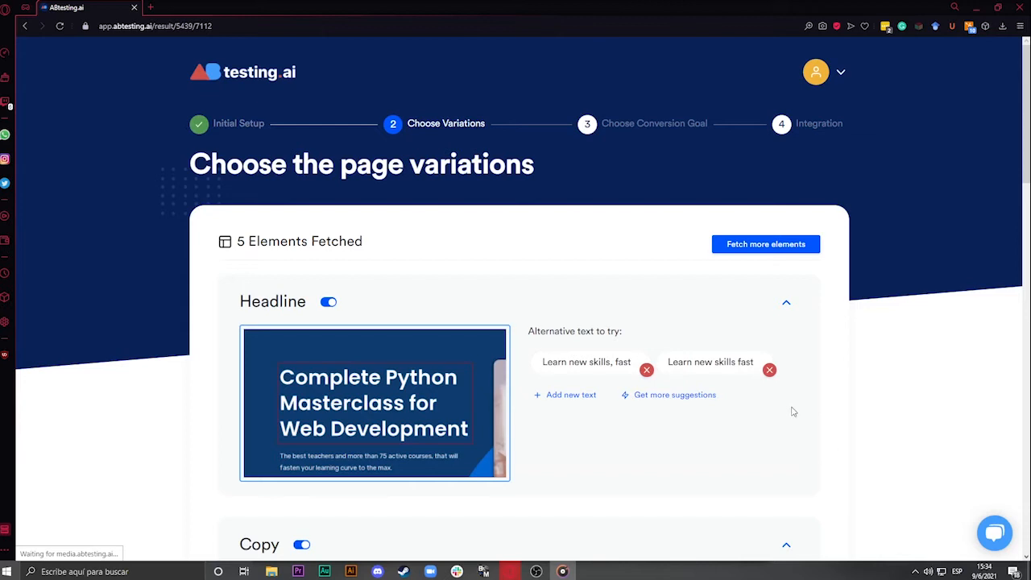
scroll("down", 3)
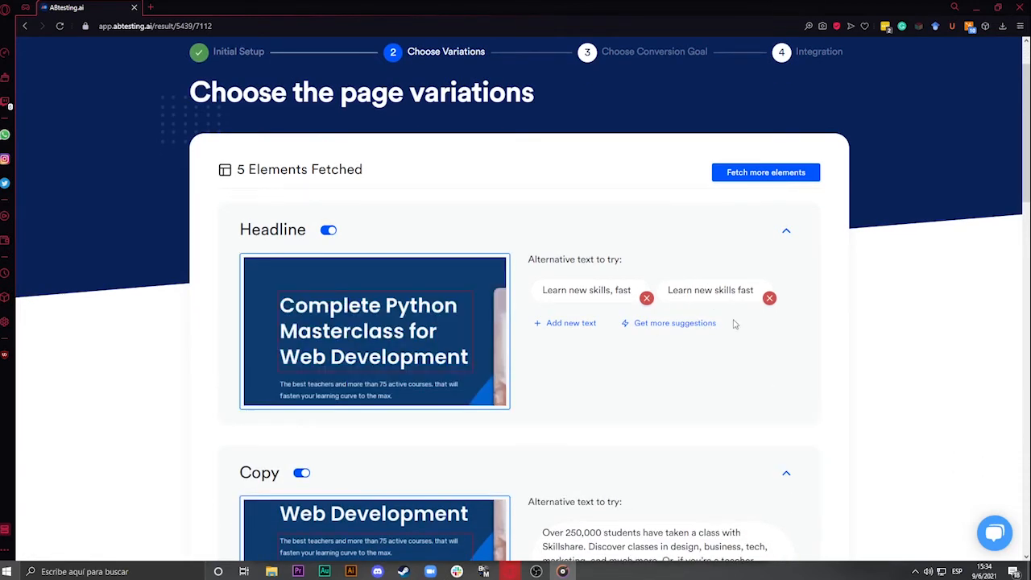
mouse_move(689, 355)
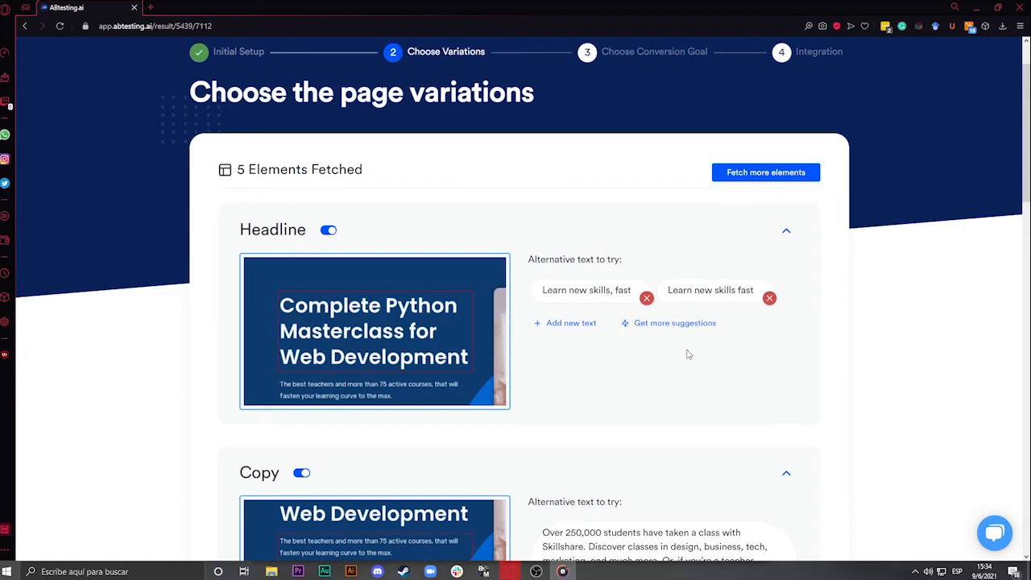
mouse_move(627, 360)
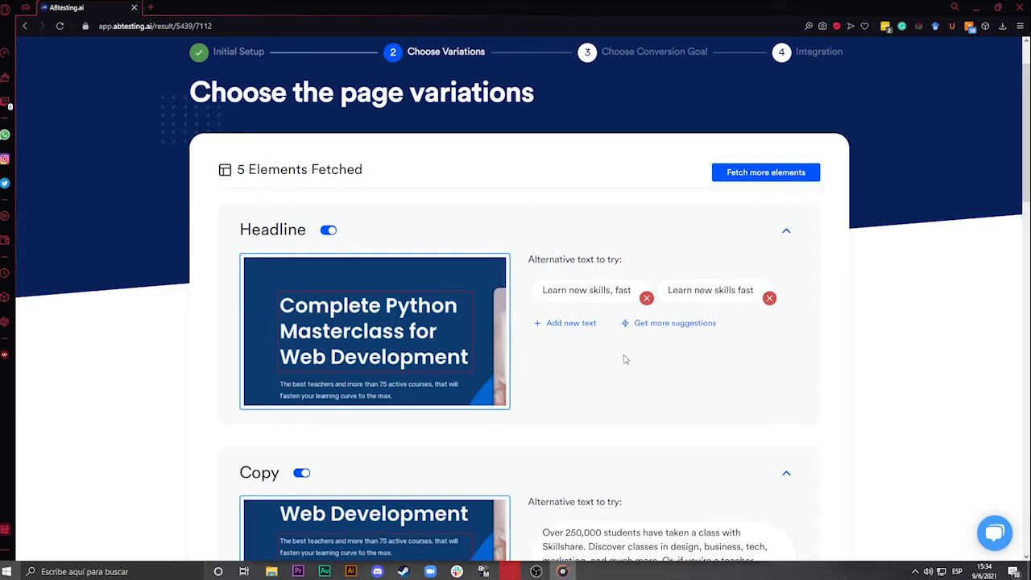
mouse_move(758, 363)
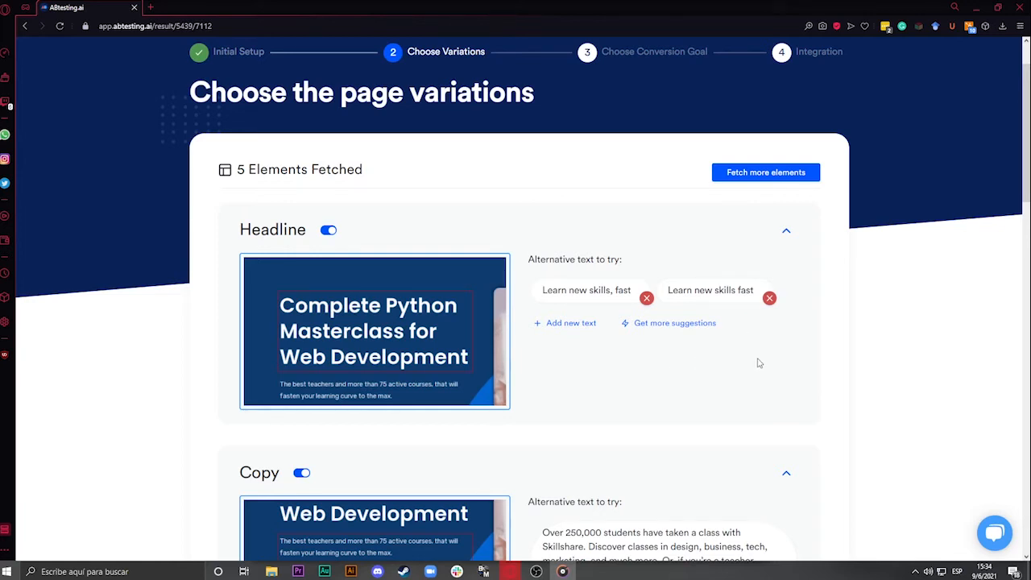
mouse_move(612, 376)
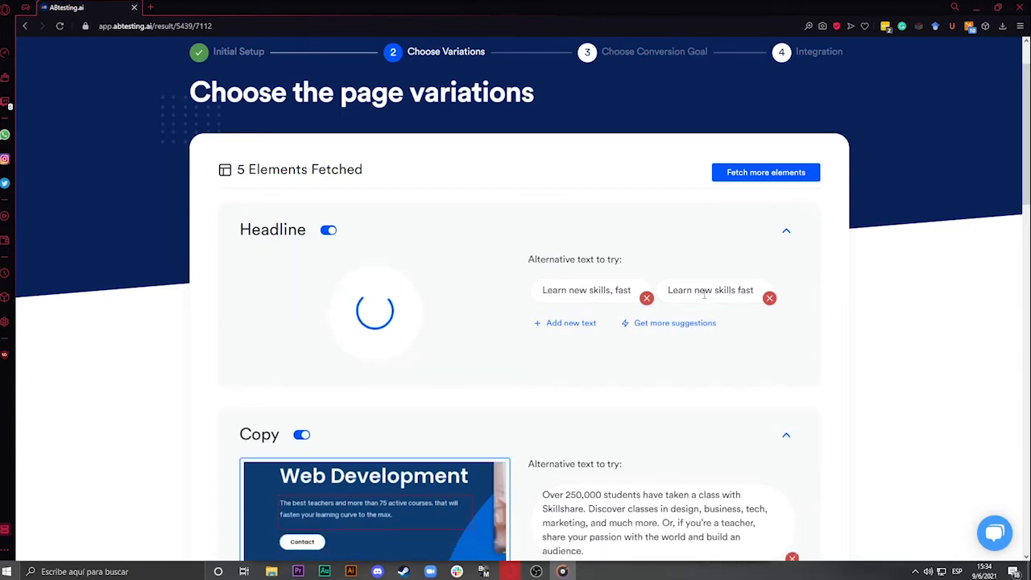
scroll("down", 3)
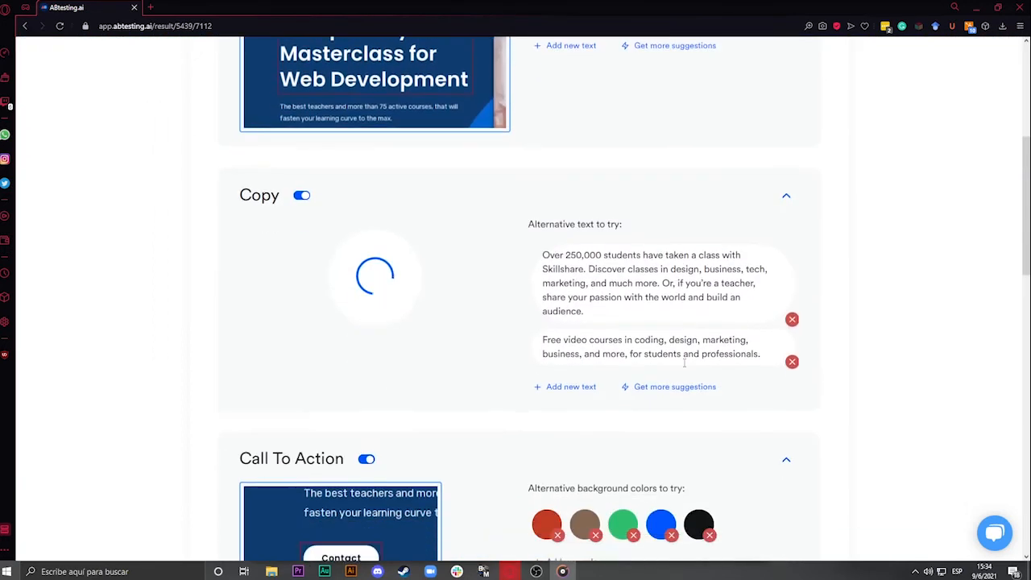
scroll("down", 3)
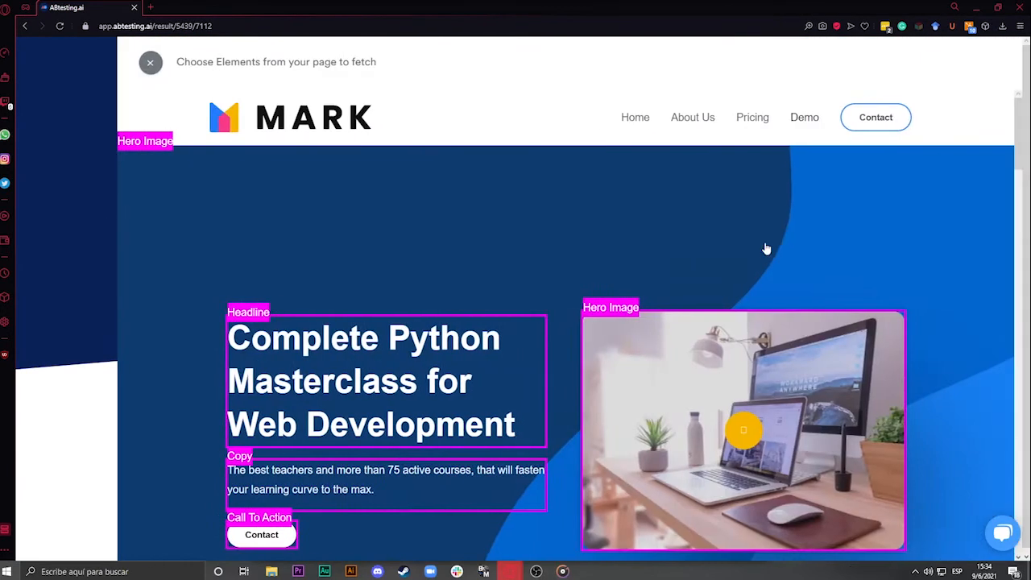
Accept the chosen page variations and move on to the conversion goal step.
scroll("down", 3)
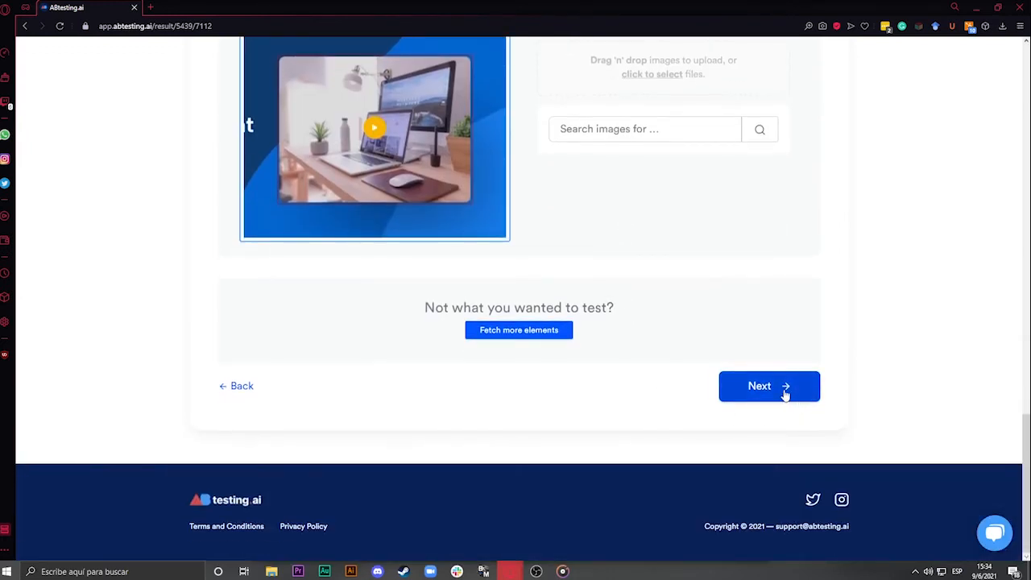
left_click(768, 386)
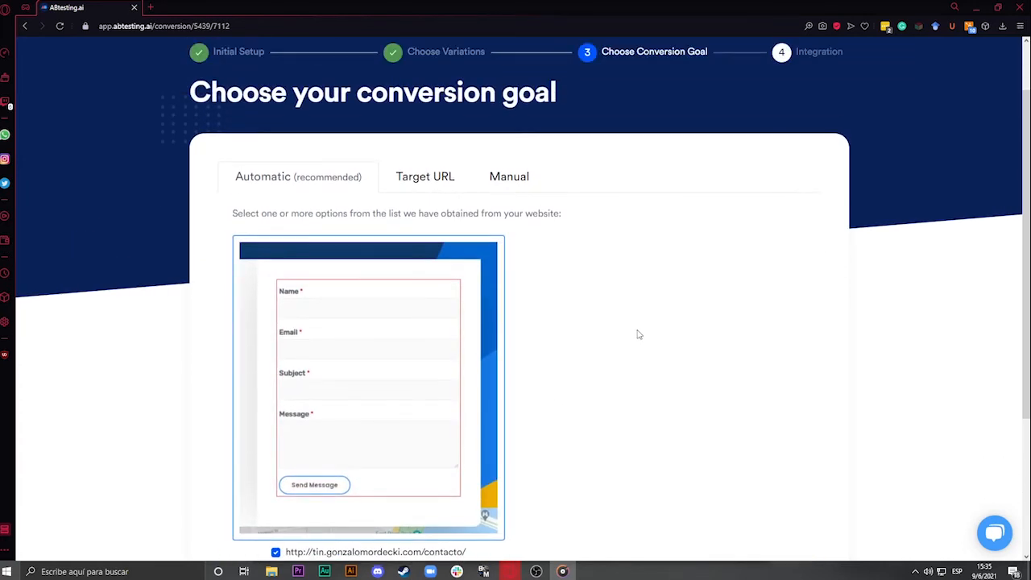
Check the Target URL goal option, then keep the automatic contact form goal.
left_click(424, 176)
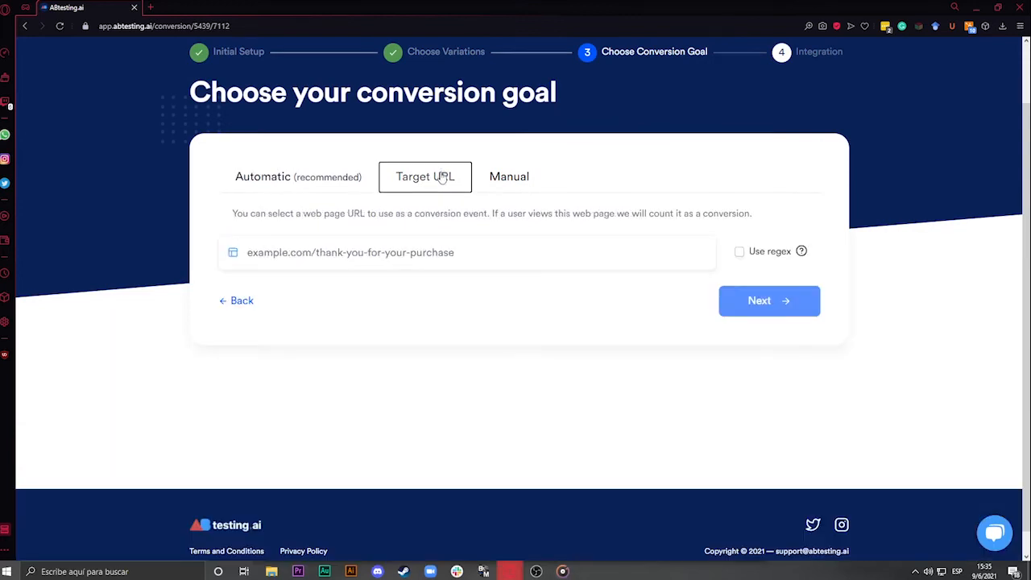
left_click(467, 252)
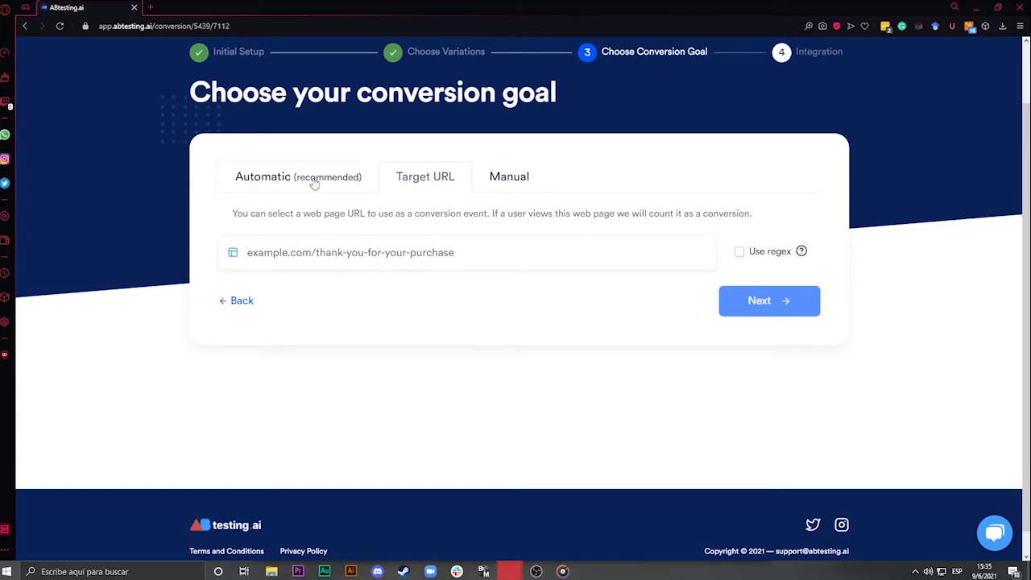
left_click(262, 177)
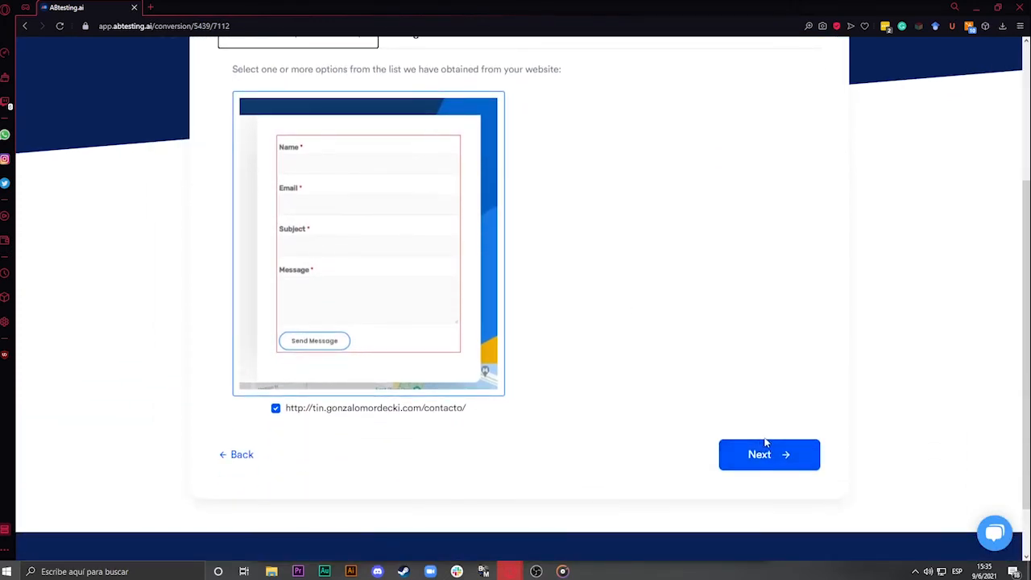
left_click(769, 453)
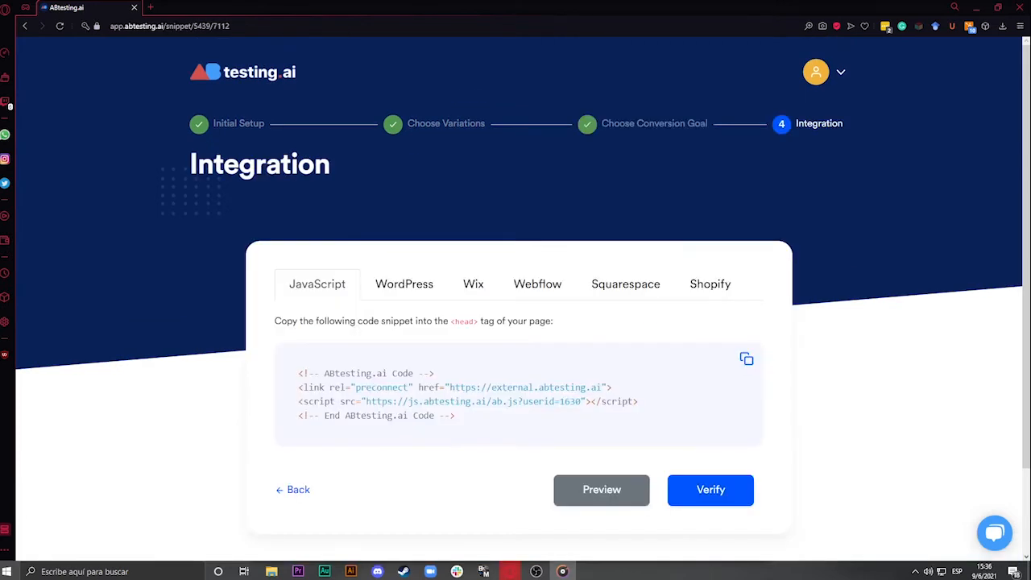
Verify the installed JavaScript snippet to launch the experiment.
scroll("down", 3)
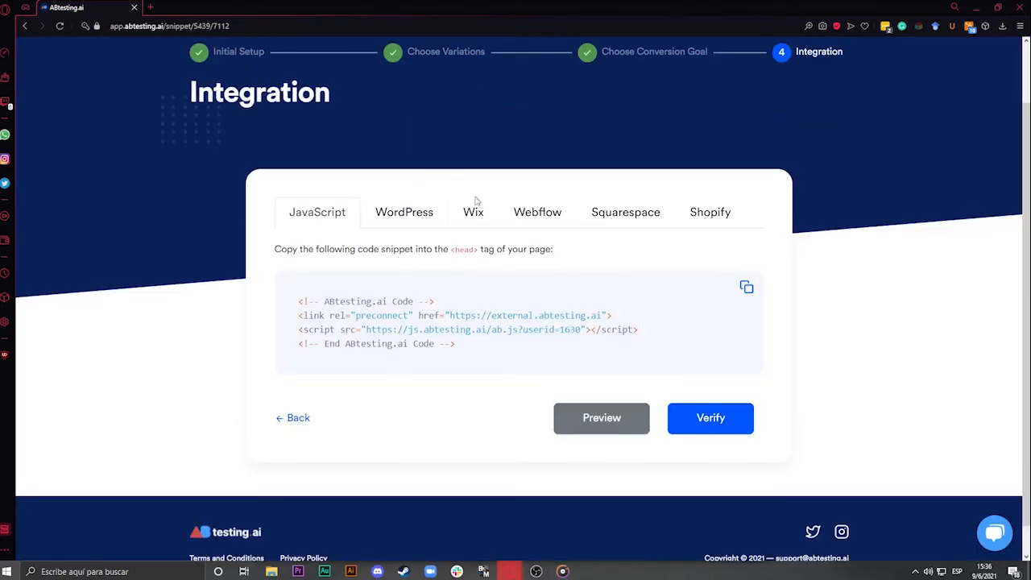
left_click(473, 212)
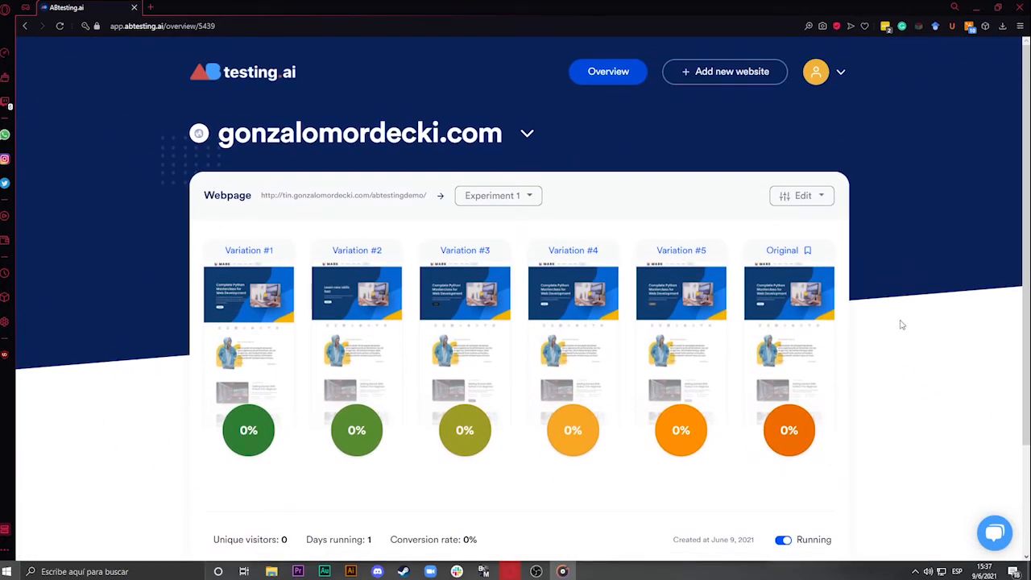
mouse_move(212, 490)
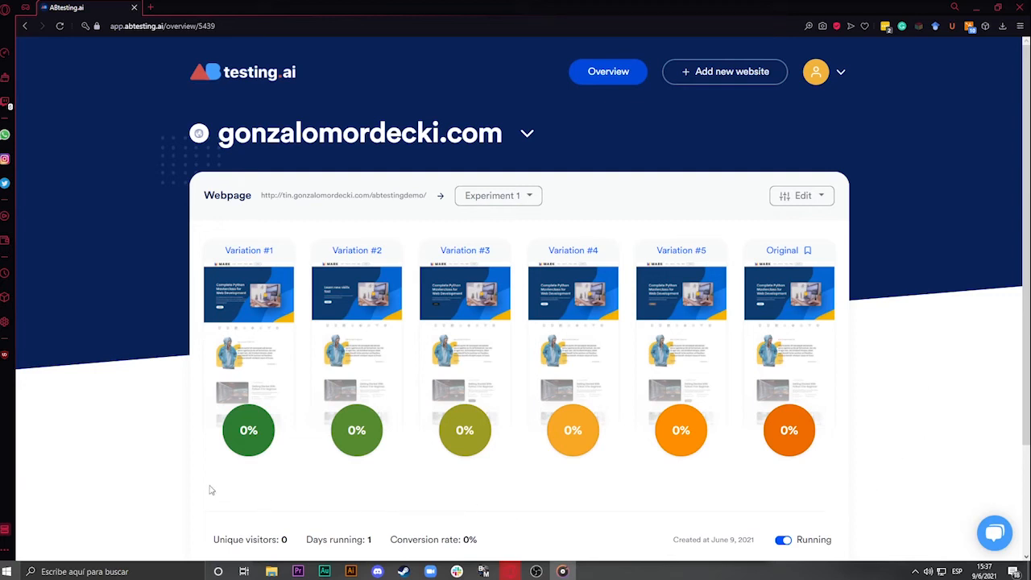
mouse_move(761, 561)
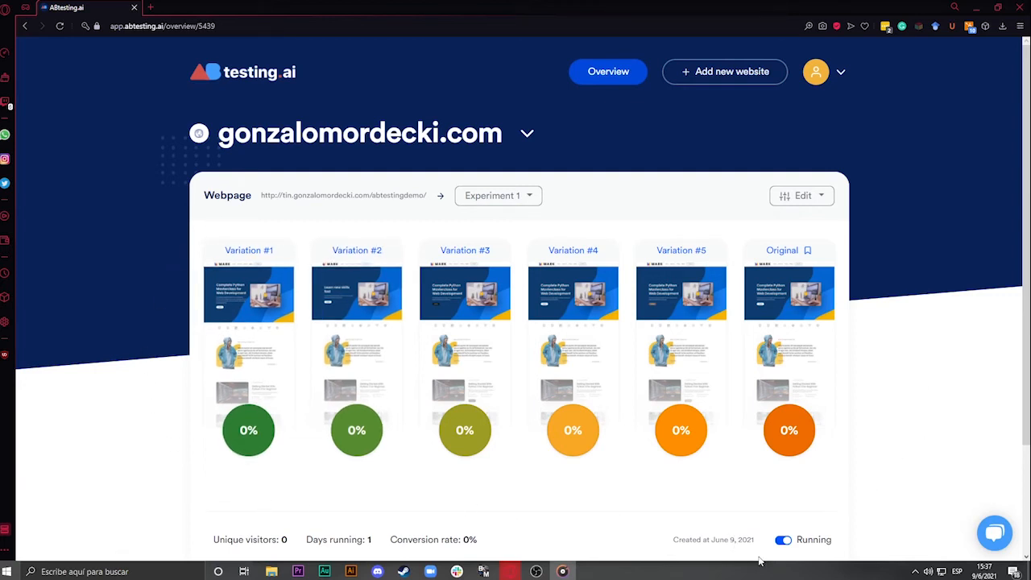
mouse_move(178, 334)
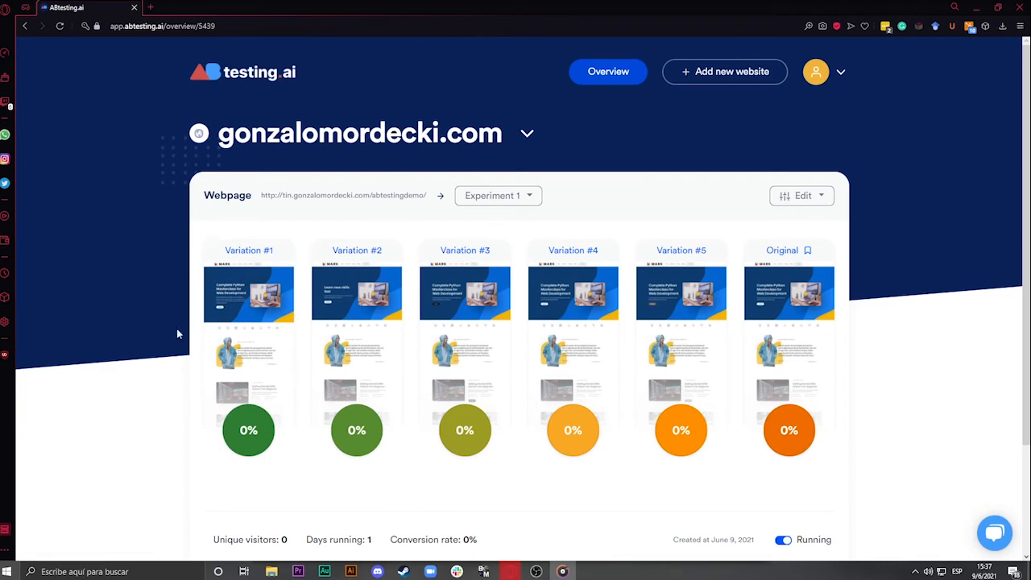
mouse_move(681, 330)
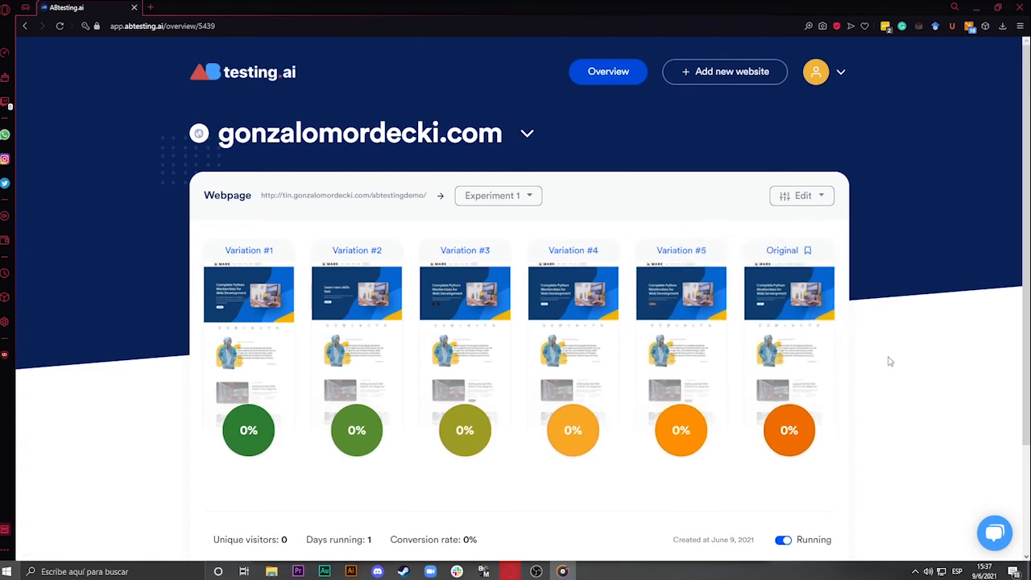
Open Variation #1's preview from the overview dashboard.
scroll("down", 3)
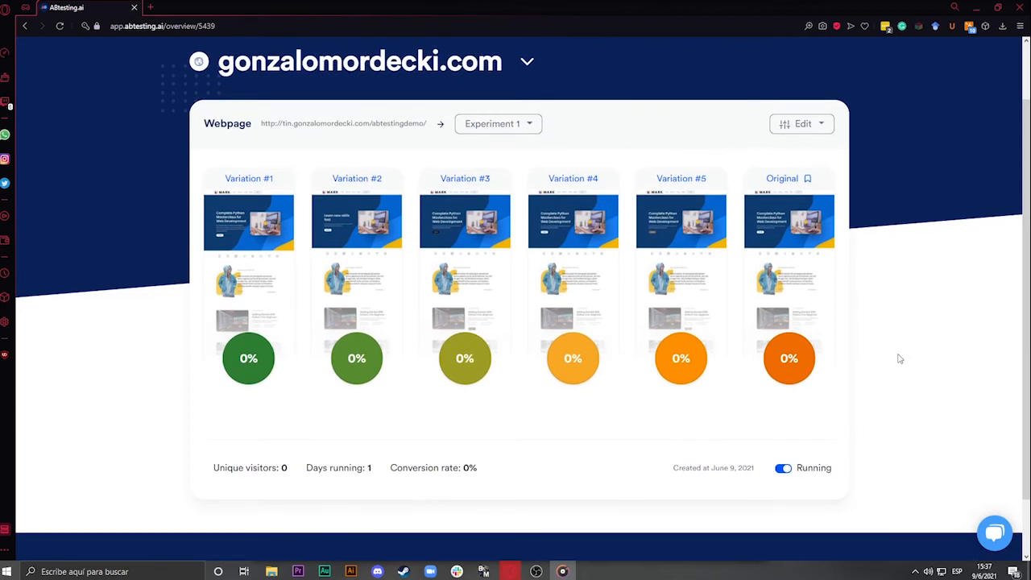
left_click(248, 178)
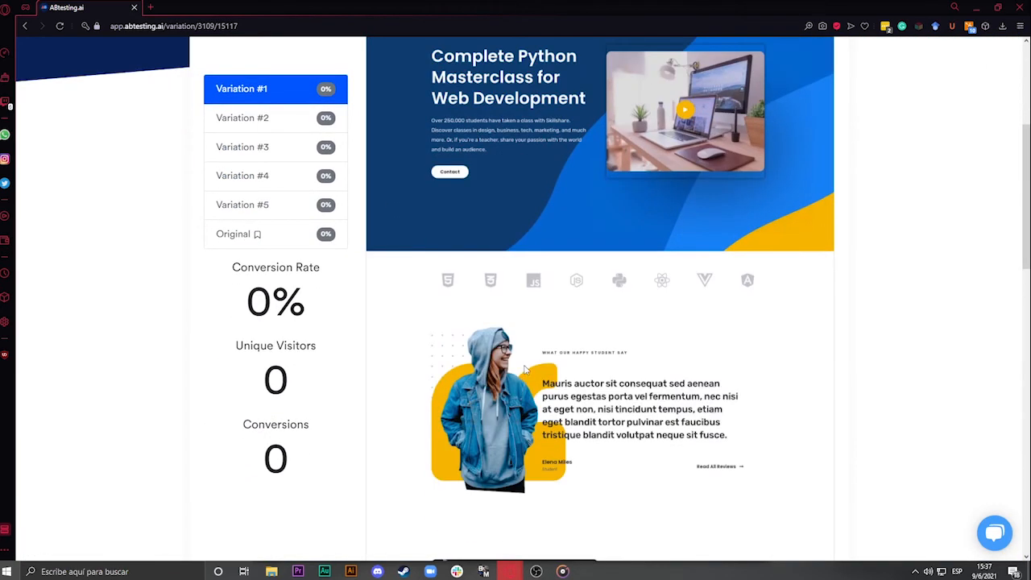
Preview Variations #3, #4 and #5, then the Original, from the sidebar.
scroll("down", 3)
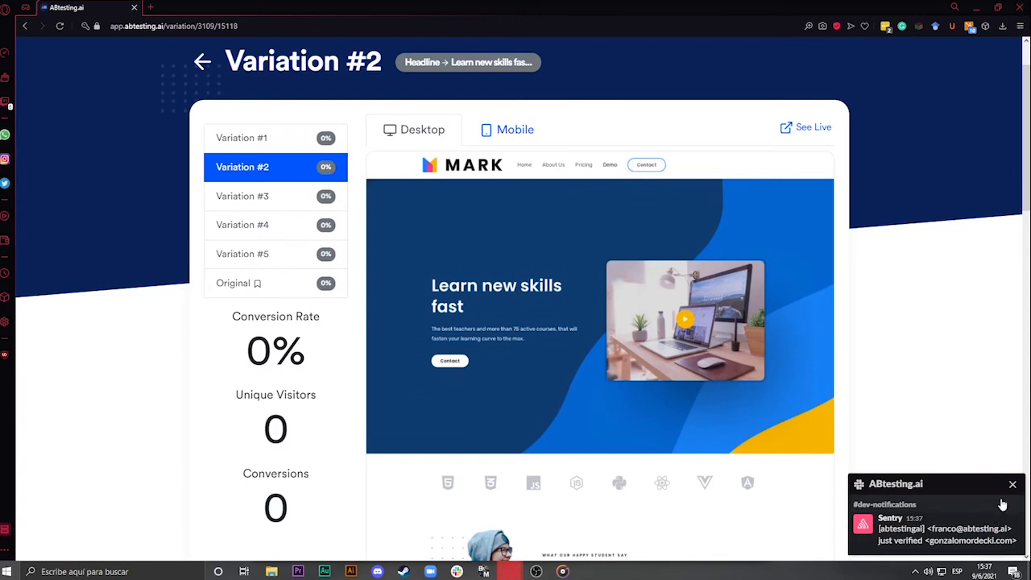
left_click(242, 195)
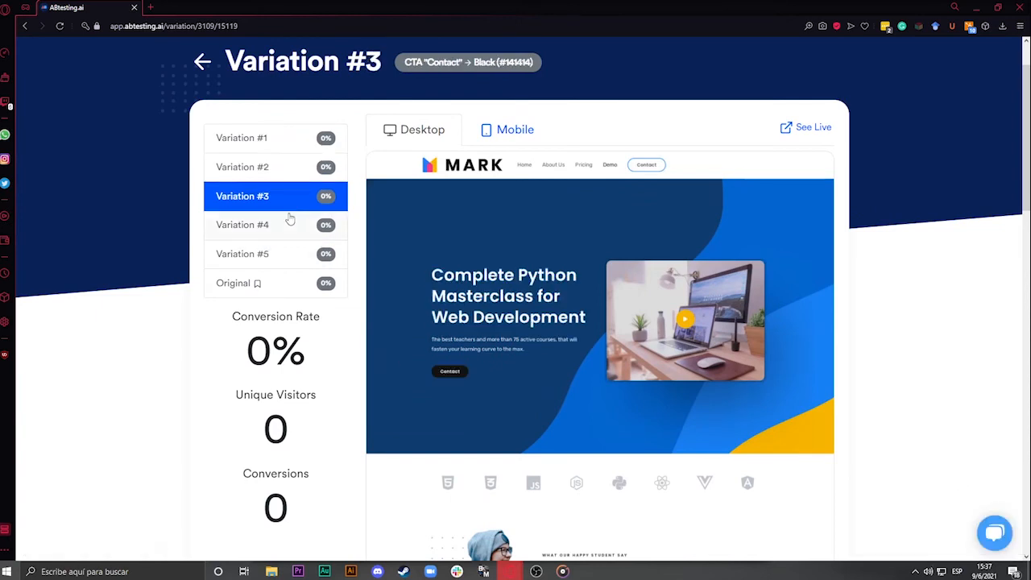
left_click(242, 224)
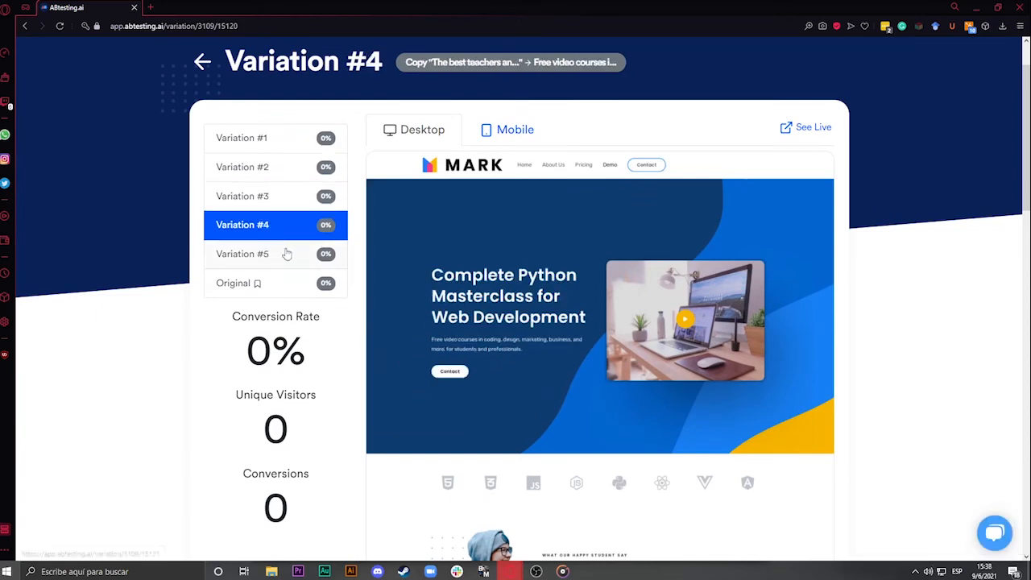
left_click(241, 254)
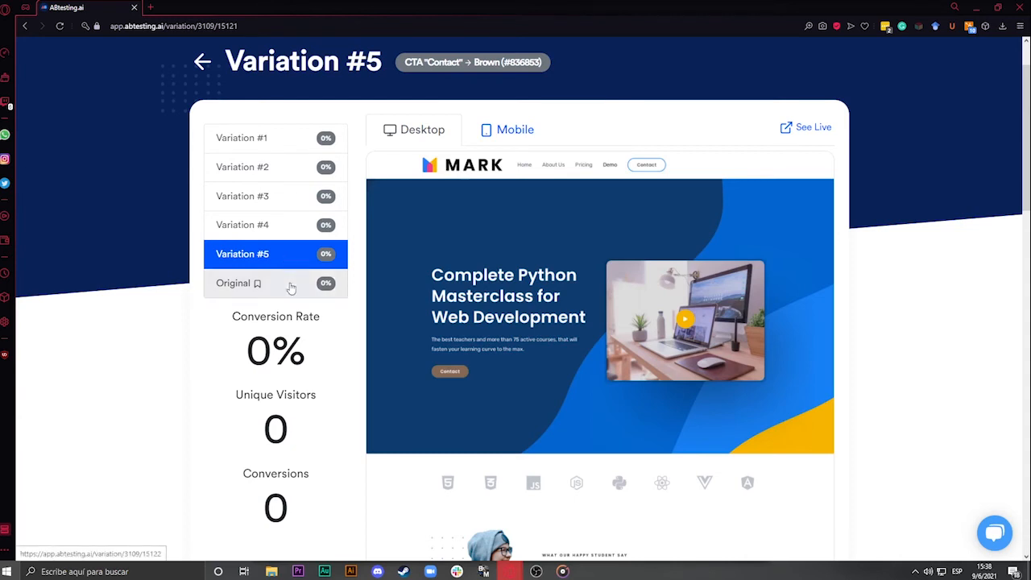
left_click(239, 283)
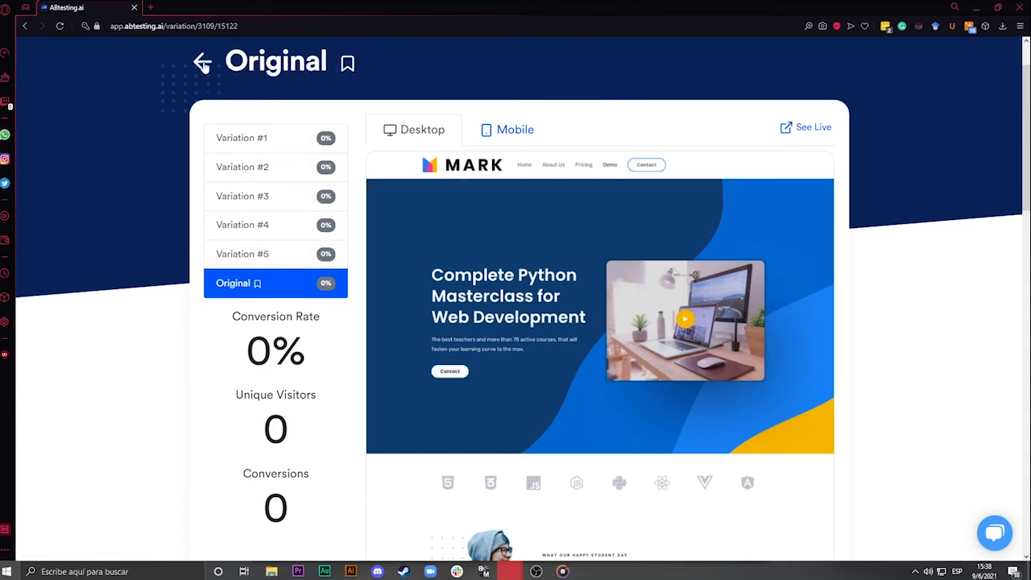
Go back to the overview and scroll through all six variation cards.
left_click(202, 62)
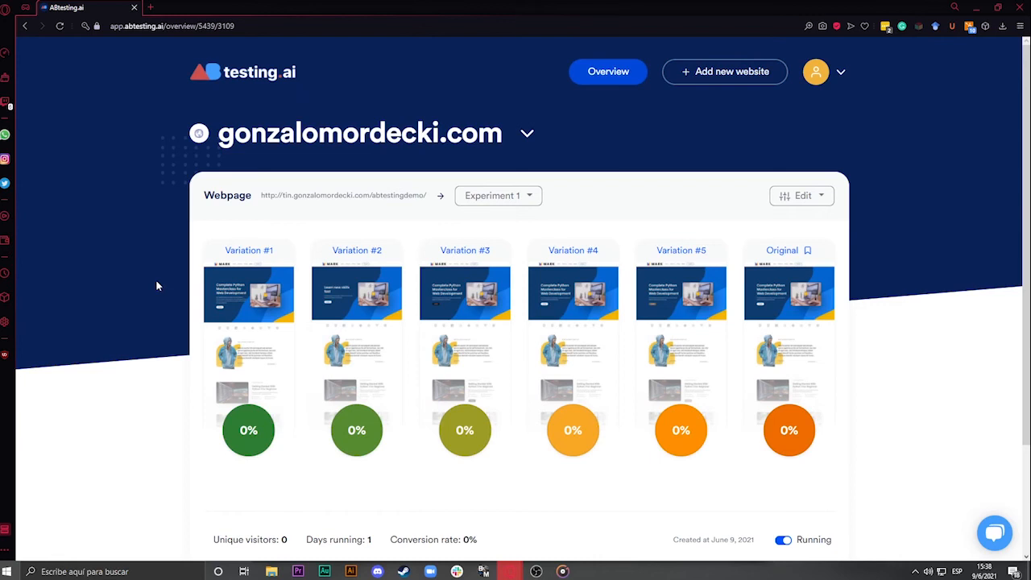
scroll("down", 3)
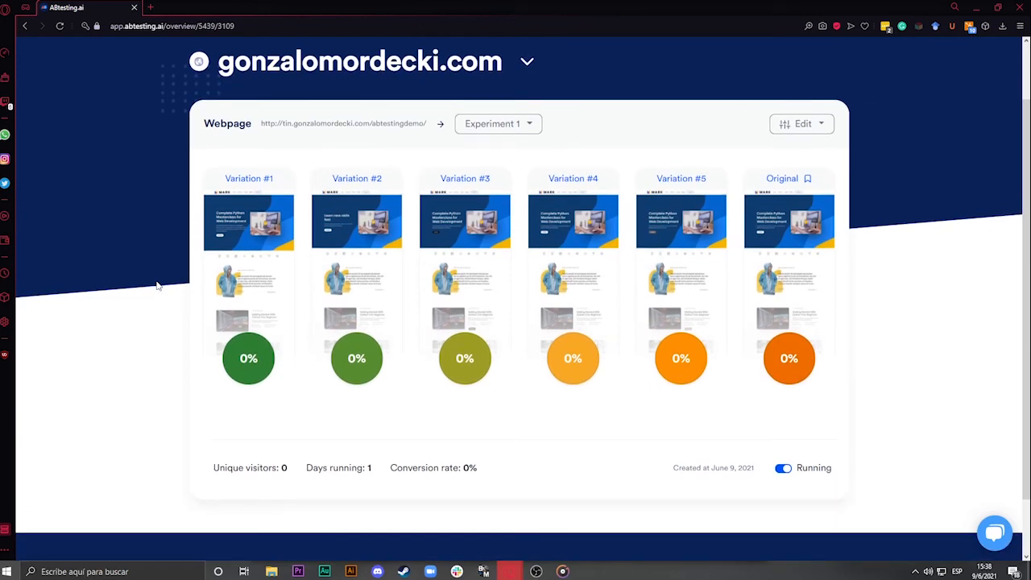
mouse_move(156, 395)
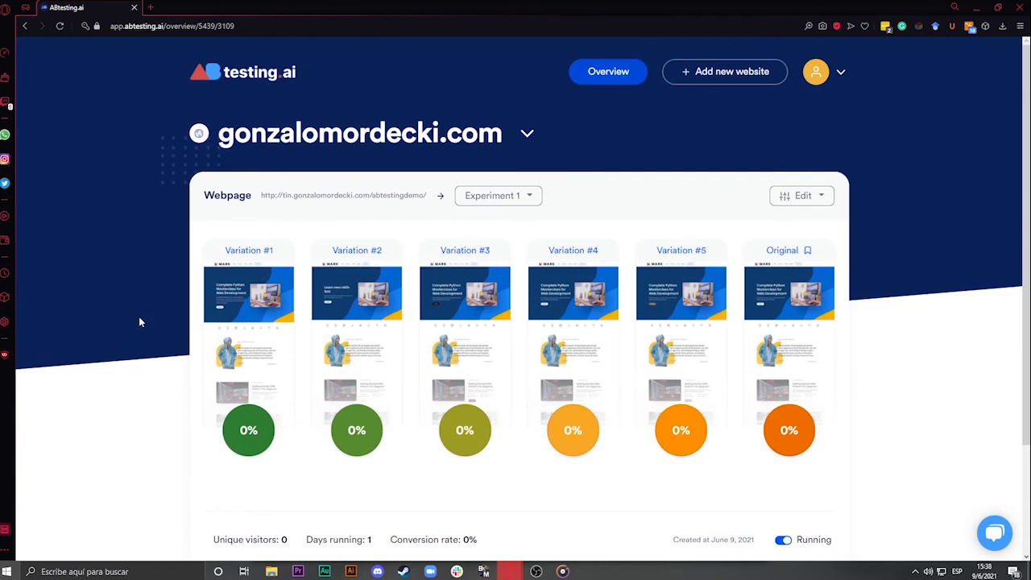
mouse_move(141, 315)
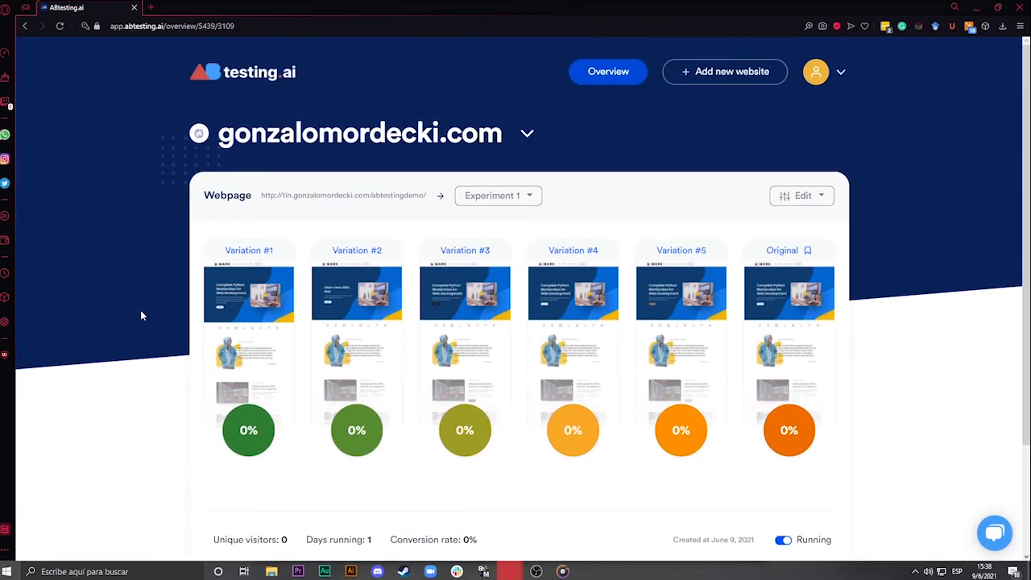
mouse_move(121, 332)
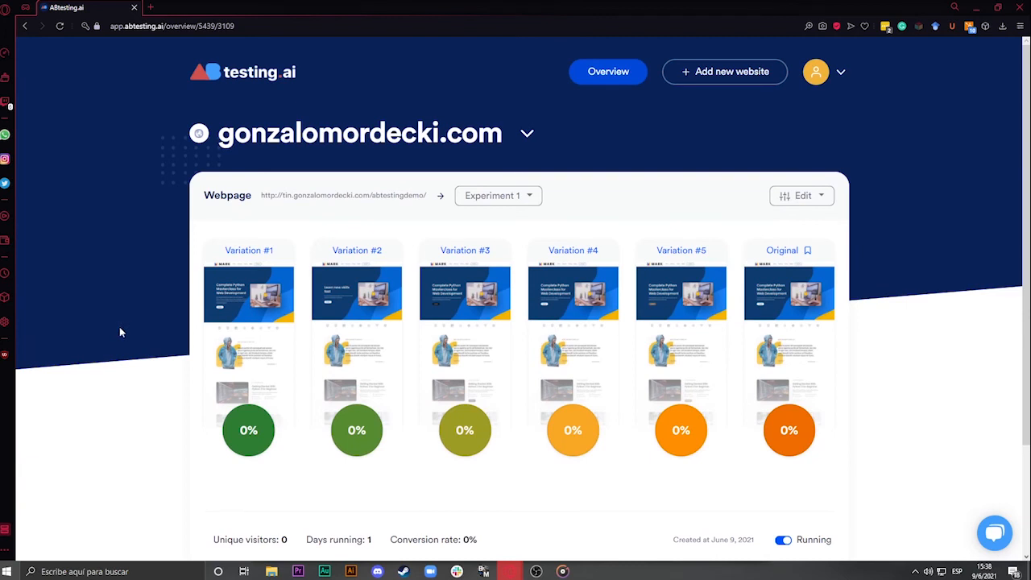
scroll("down", 3)
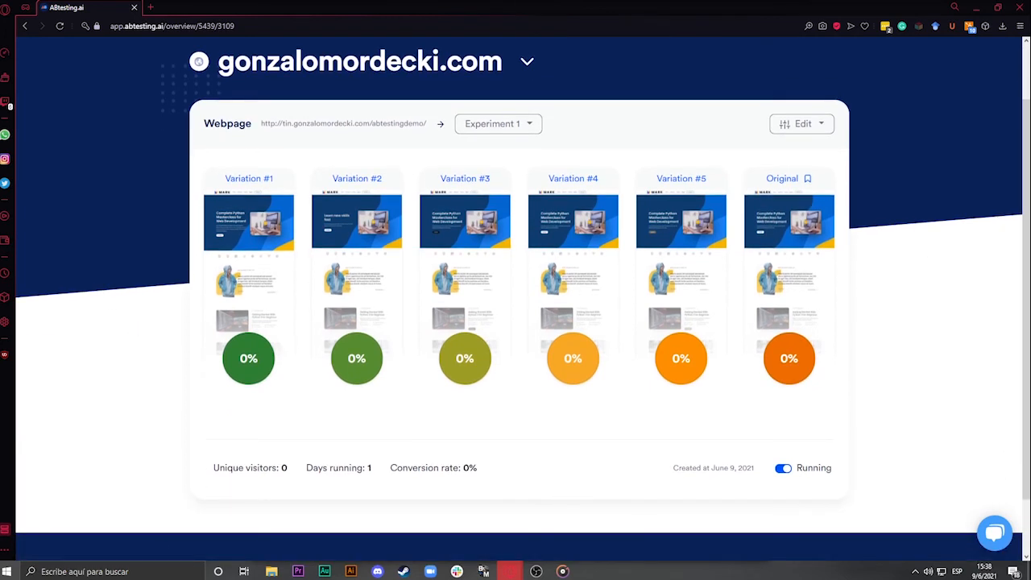
scroll("down", 3)
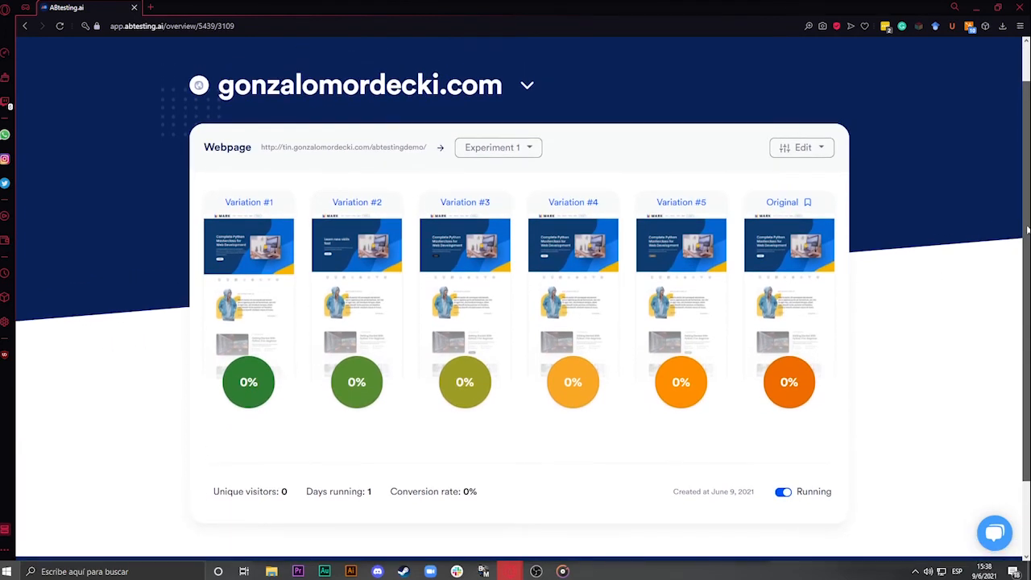
mouse_move(935, 341)
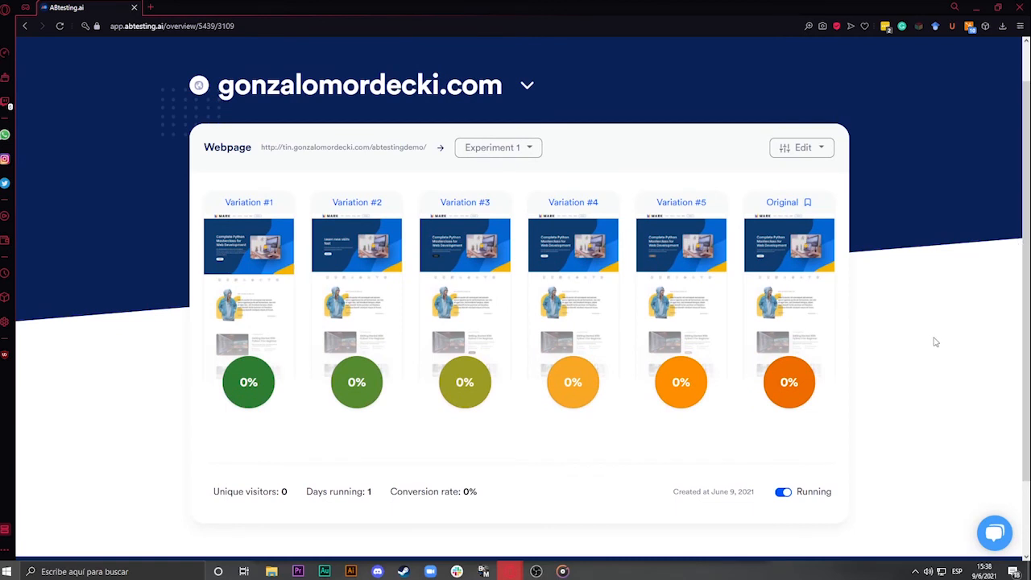
mouse_move(875, 236)
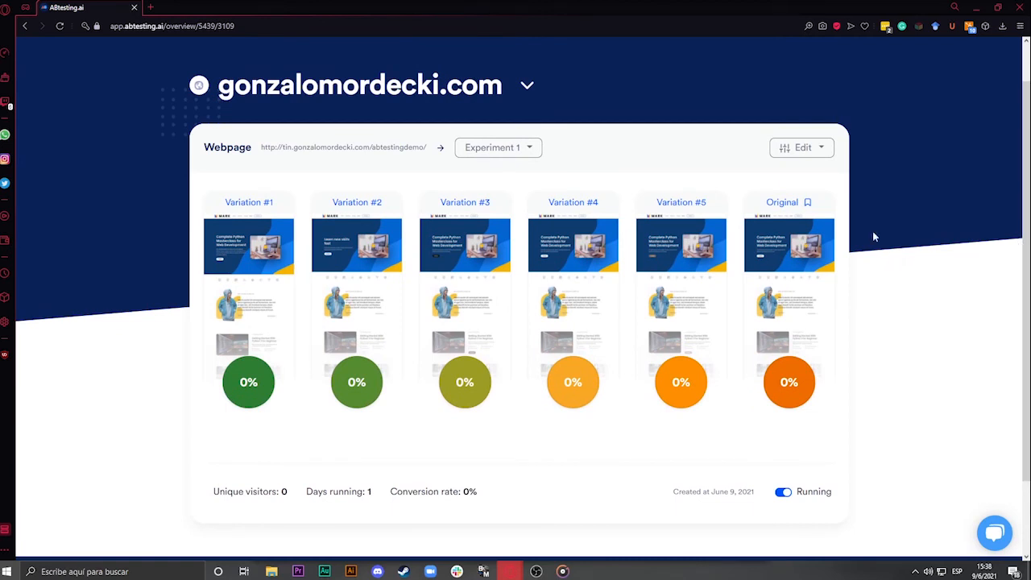
mouse_move(869, 294)
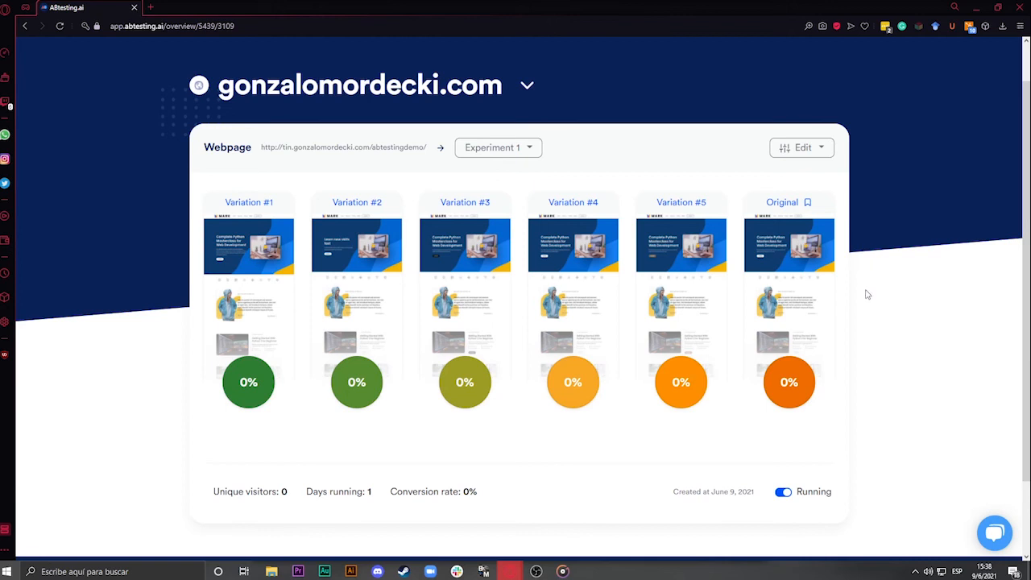
mouse_move(870, 390)
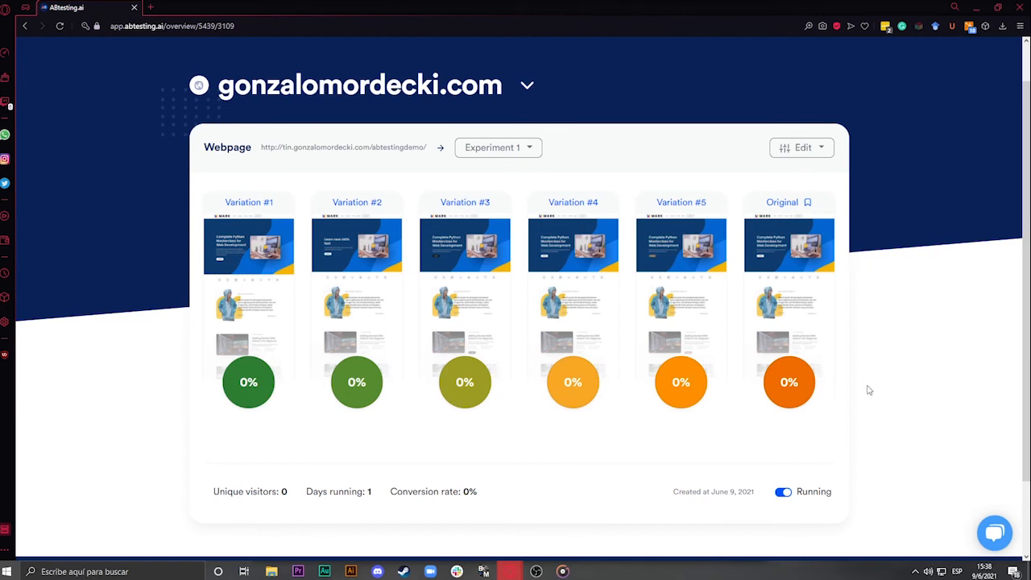
mouse_move(848, 417)
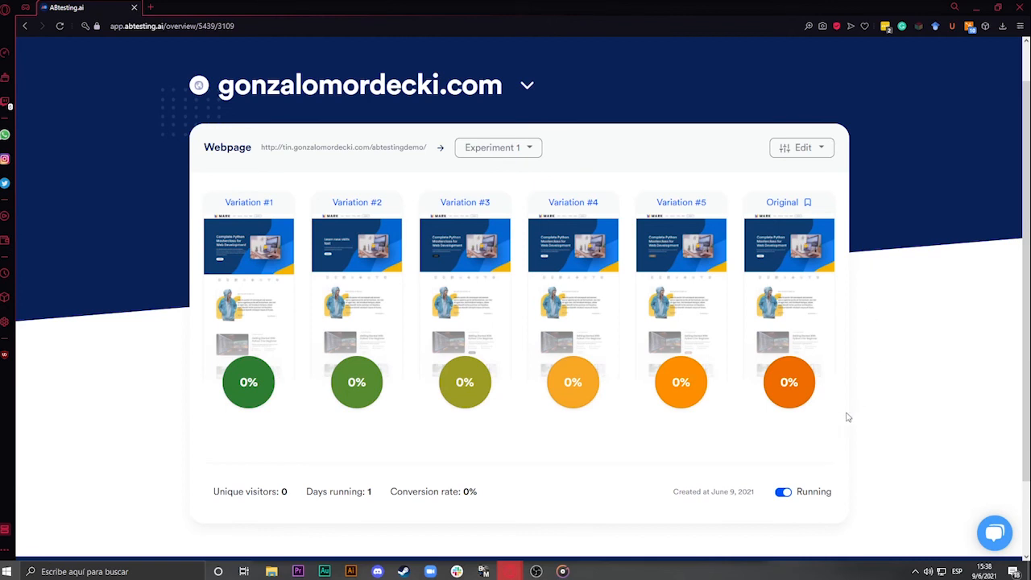
mouse_move(642, 442)
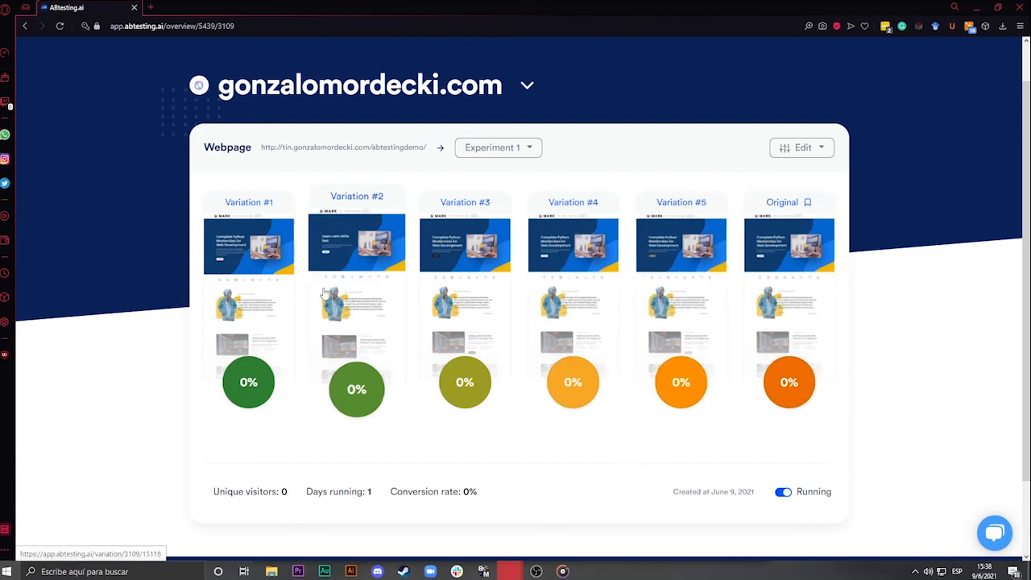
left_click(248, 246)
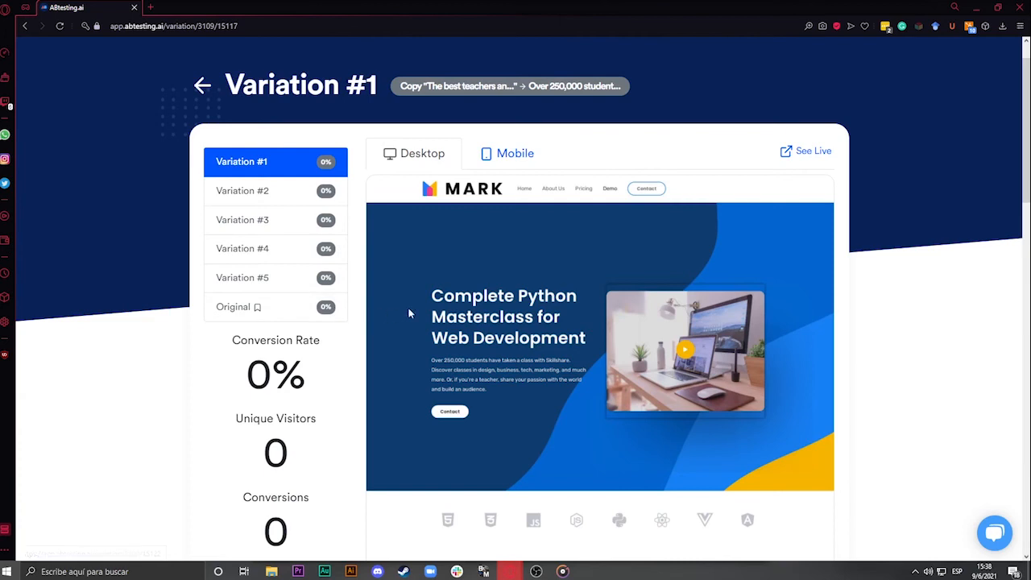
scroll("down", 3)
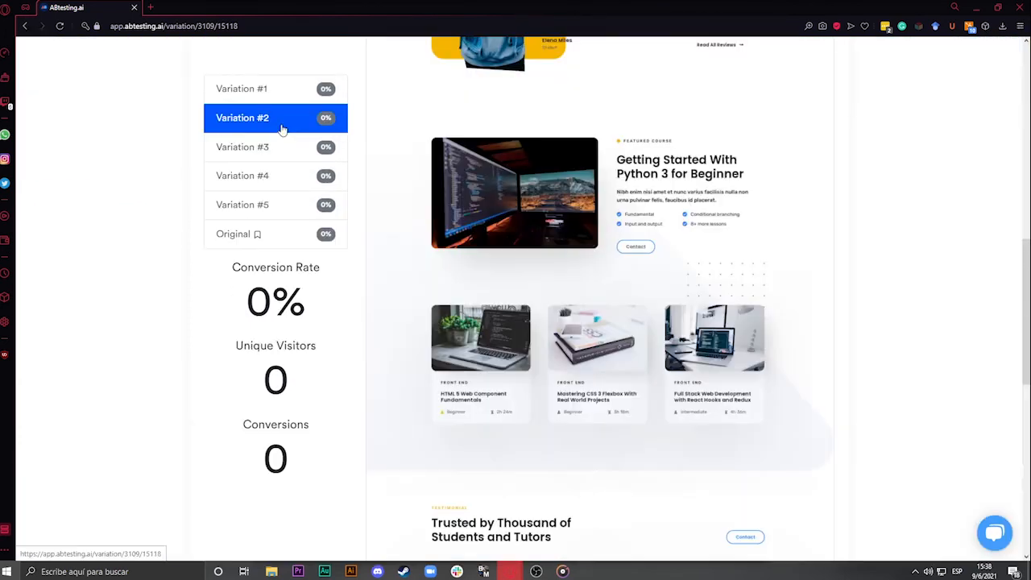
left_click(243, 118)
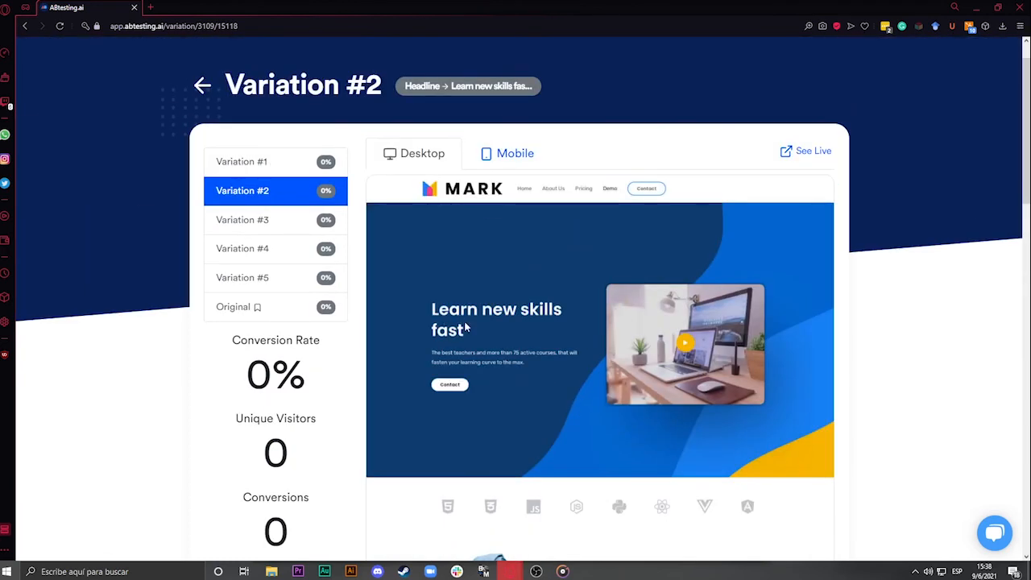
left_click(241, 161)
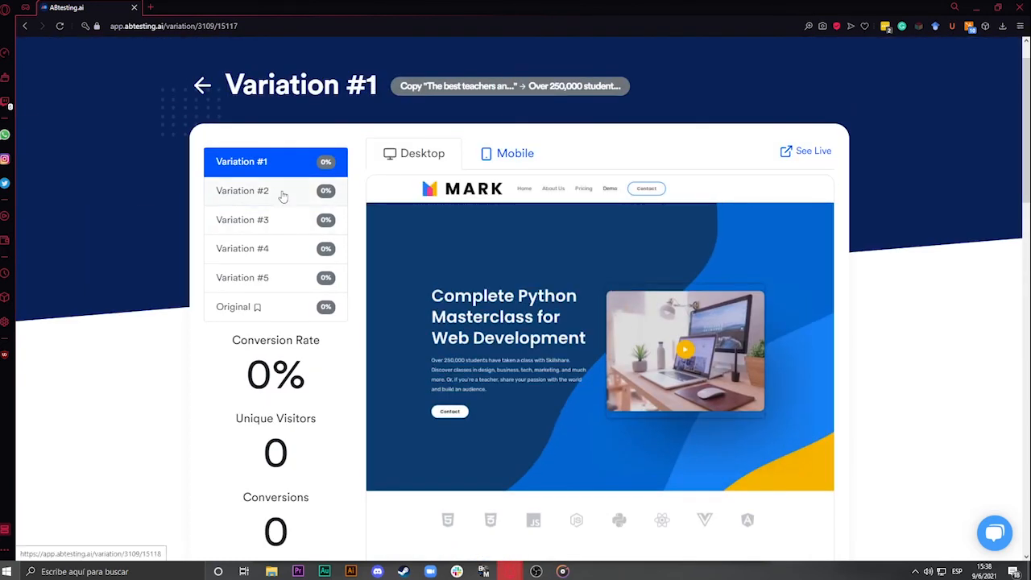
left_click(241, 219)
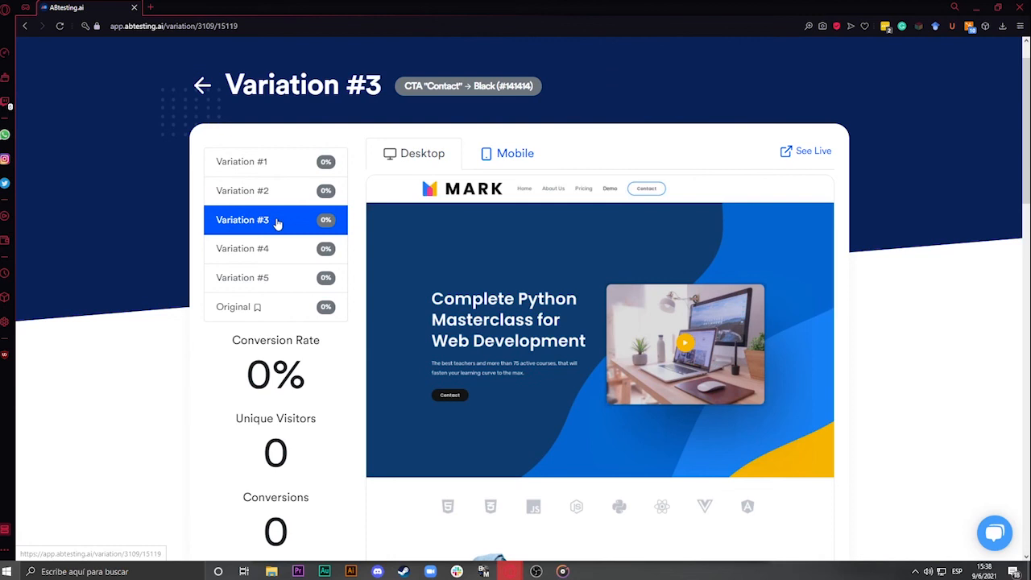
mouse_move(201, 87)
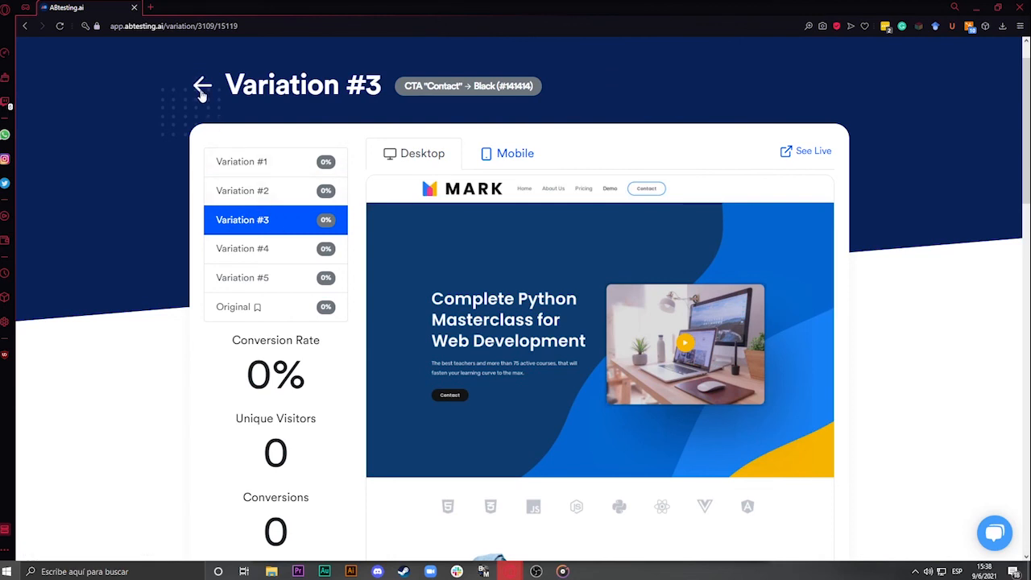
left_click(202, 86)
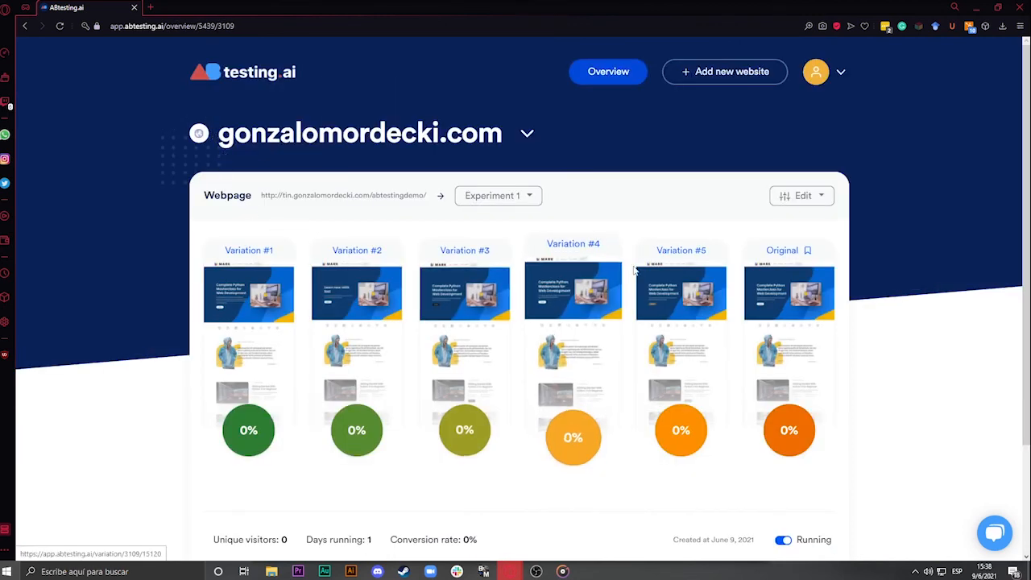
scroll("down", 3)
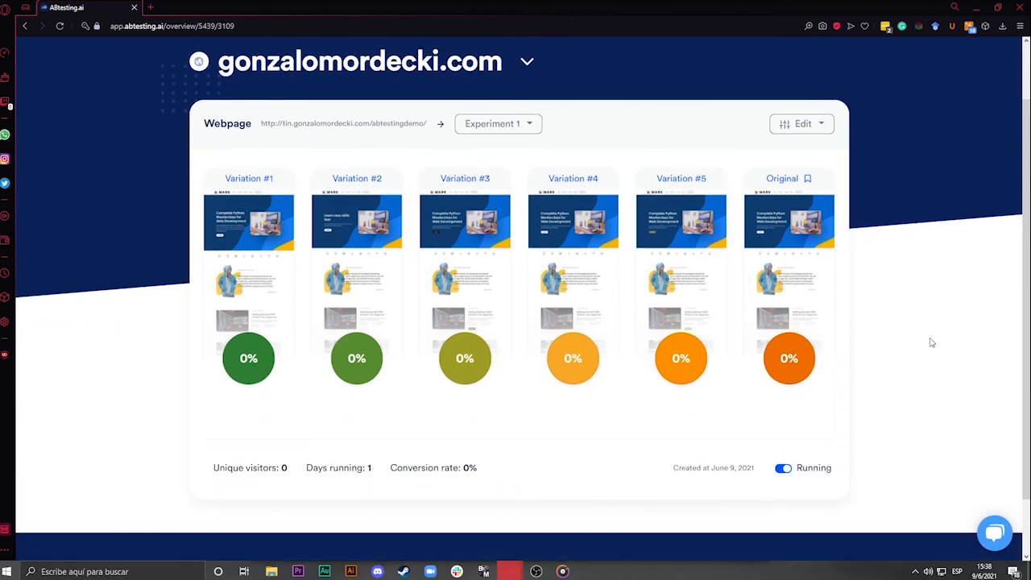